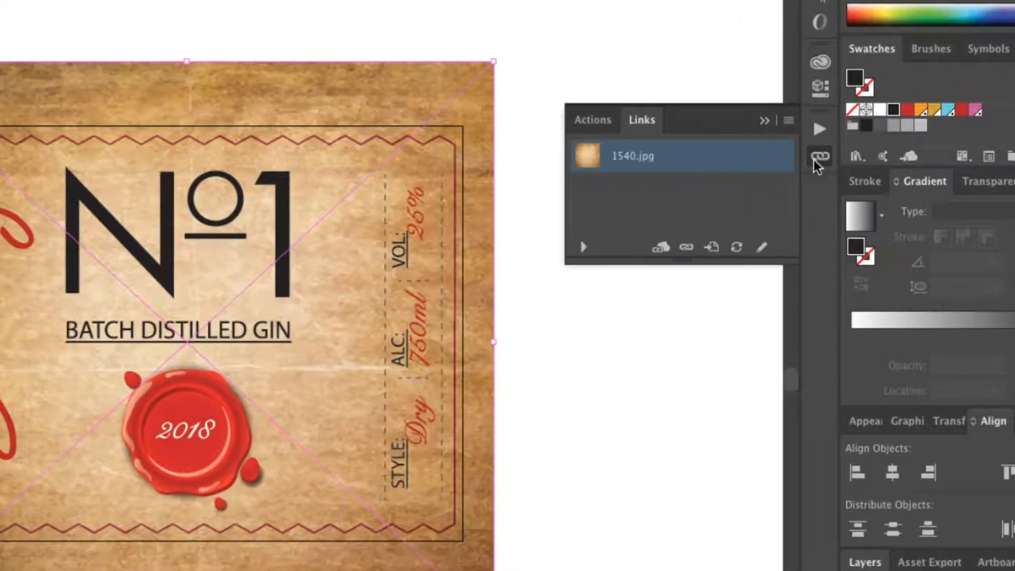
{"action": "mouse_move", "coordinate": [712, 235]}
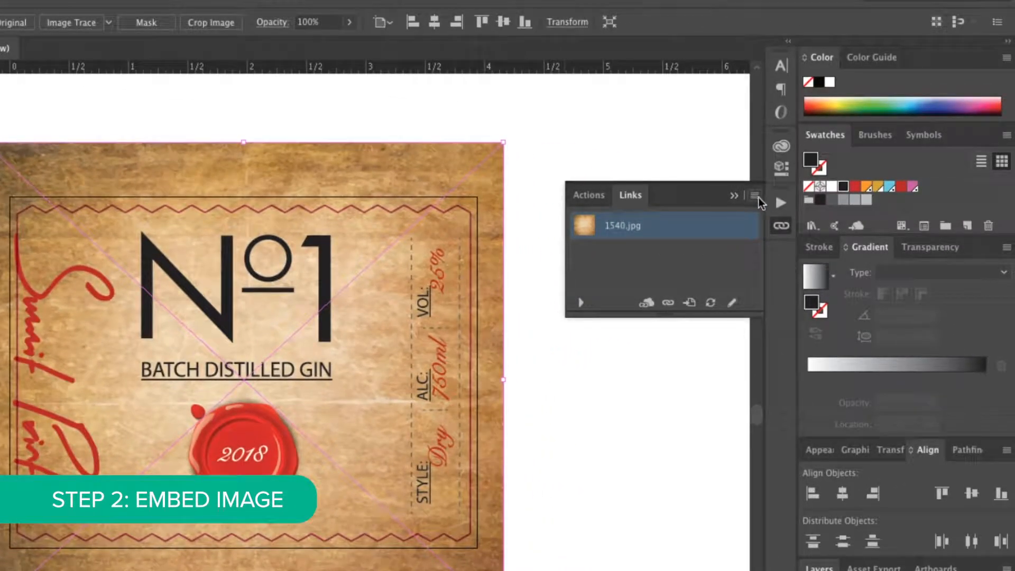
Step: Embed the linked 1540.jpg background image from the Links panel menu
{"action": "left_click", "coordinate": [753, 195]}
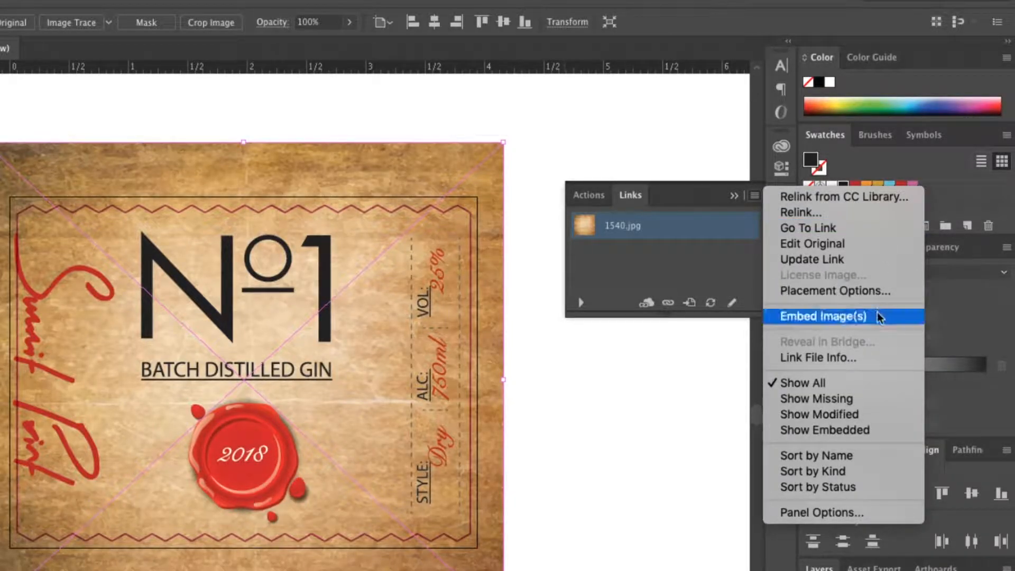
{"action": "left_click", "coordinate": [822, 317]}
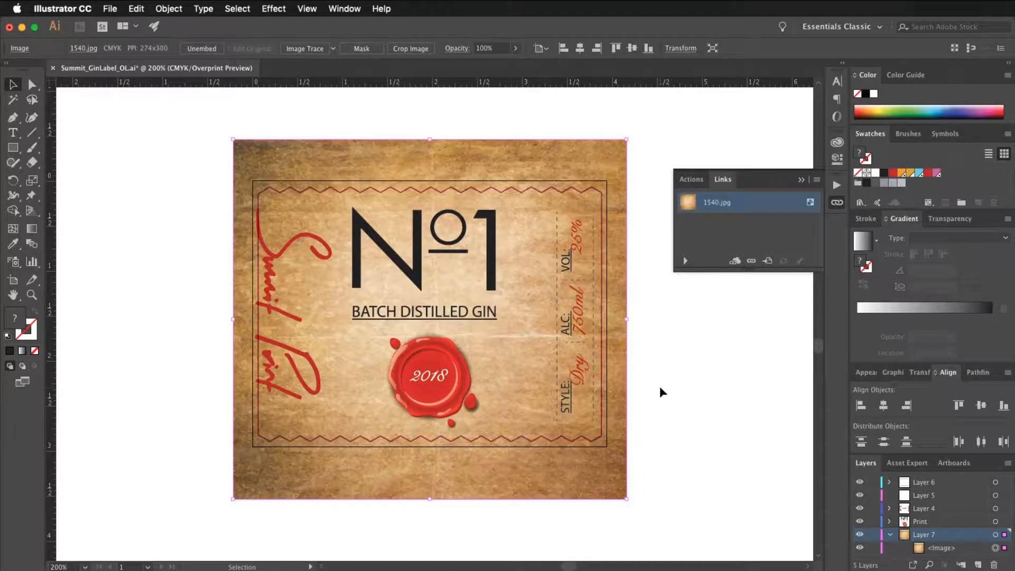
{"action": "mouse_move", "coordinate": [759, 438]}
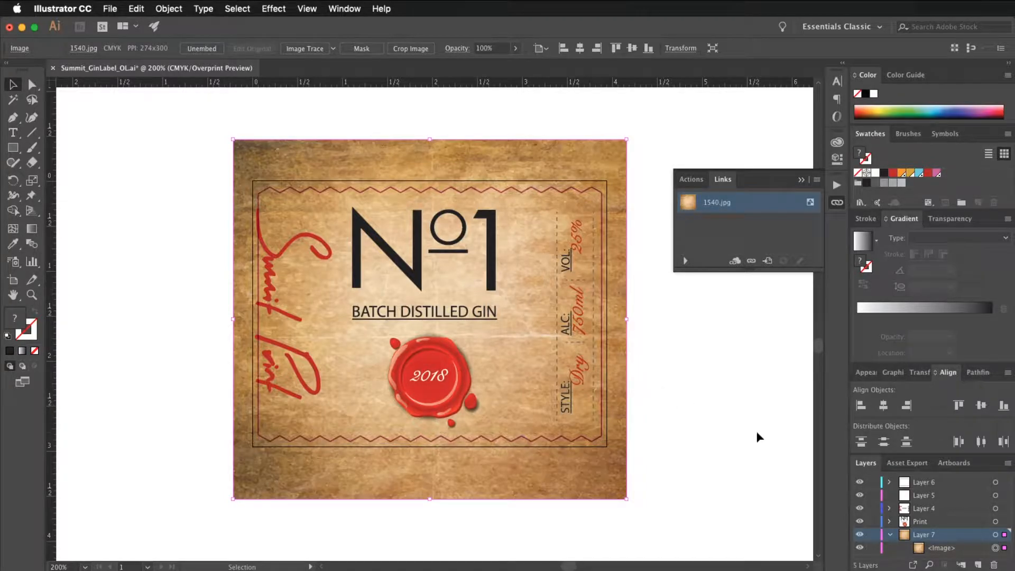
Step: Click empty canvas to deselect the embedded 1540.jpg background image
{"action": "left_click", "coordinate": [751, 433]}
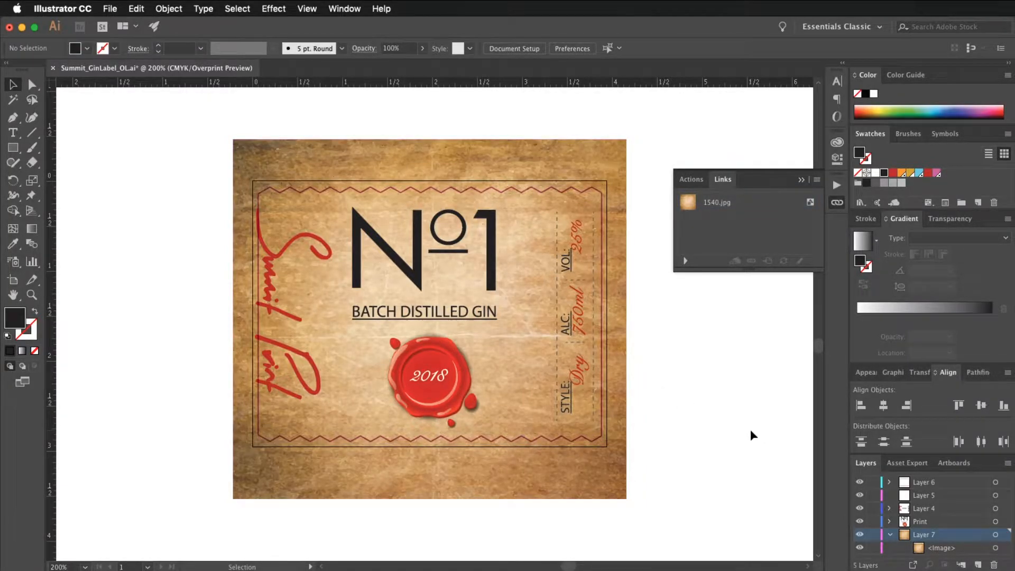